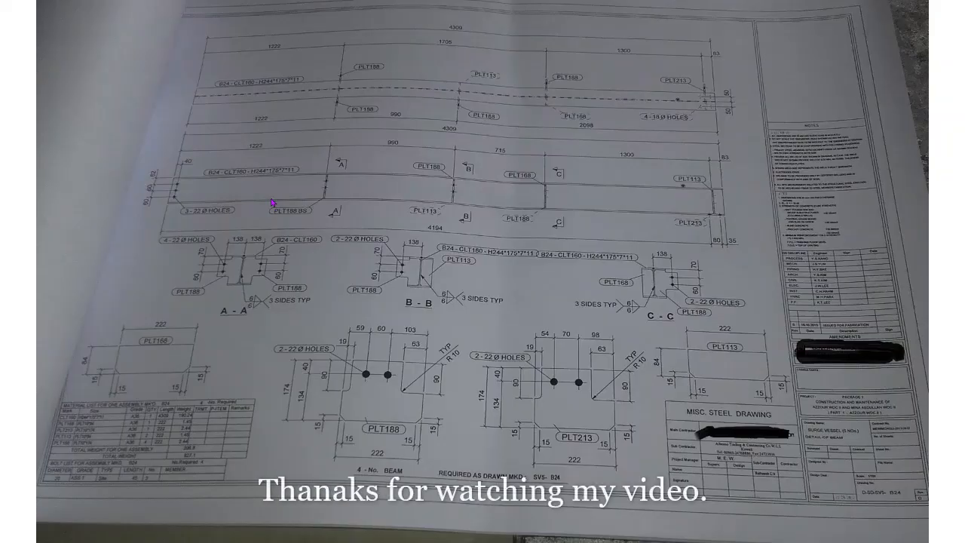
pyautogui.moveTo(650, 194)
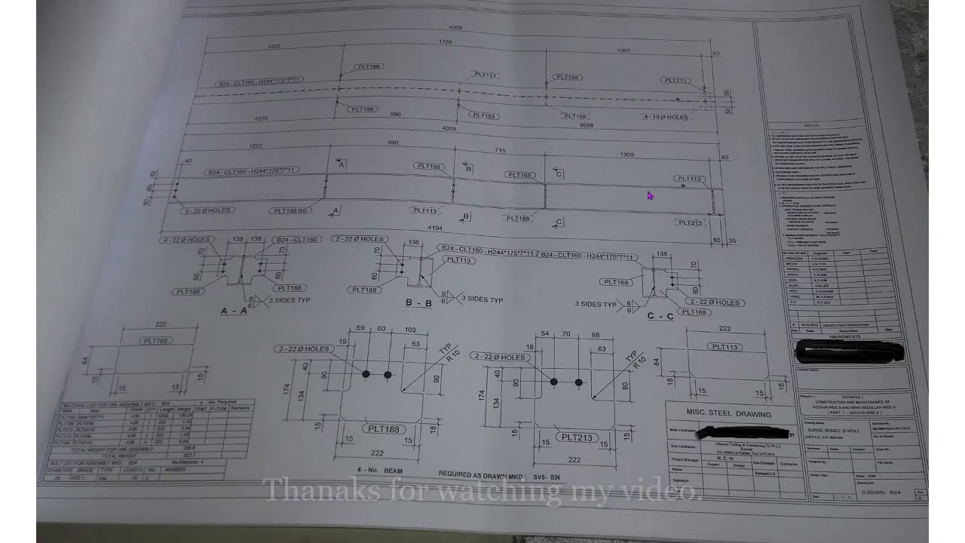
pyautogui.moveTo(399, 240)
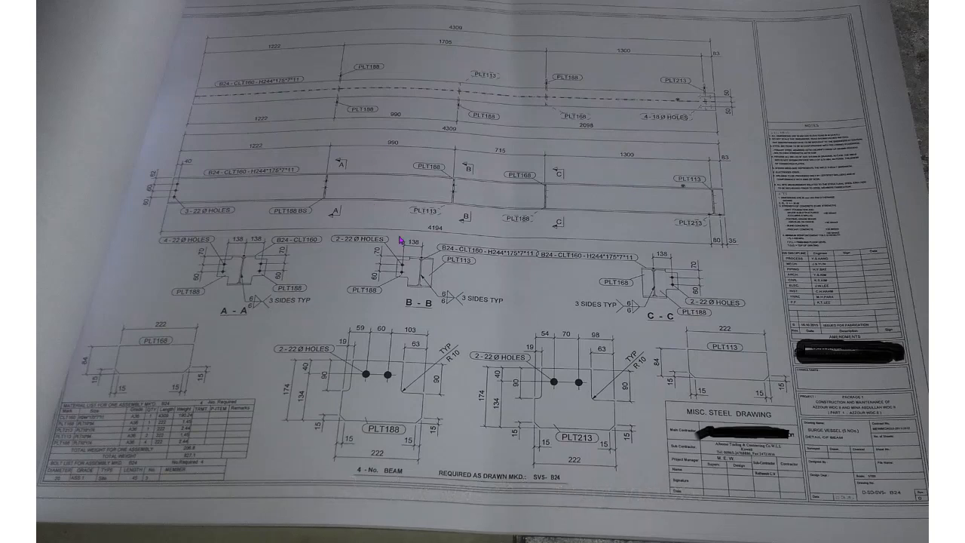
pyautogui.moveTo(626, 270)
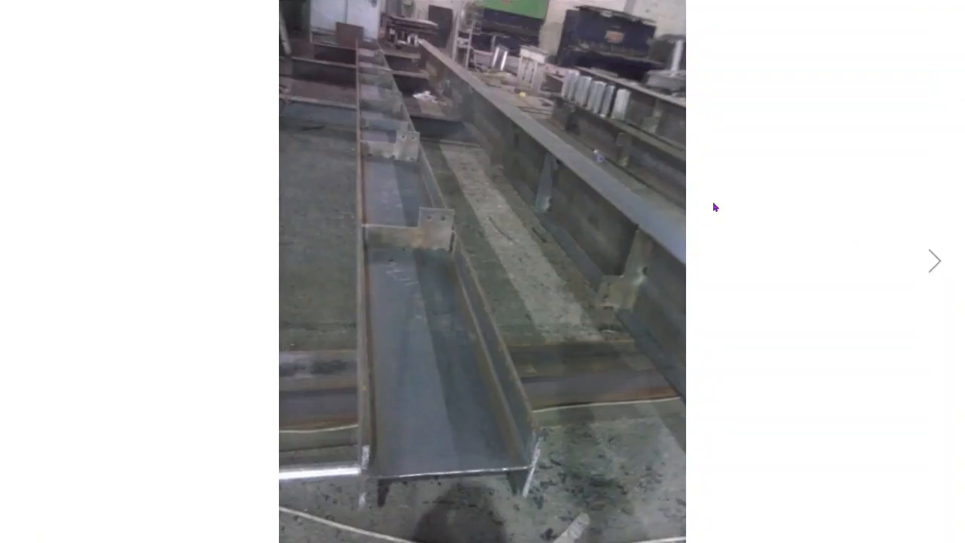
pyautogui.moveTo(473, 119)
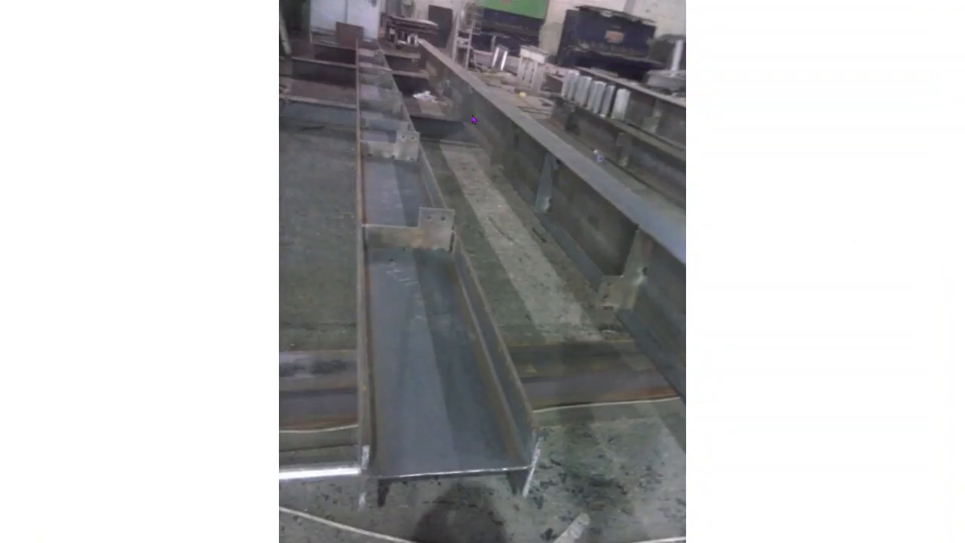
pyautogui.moveTo(763, 312)
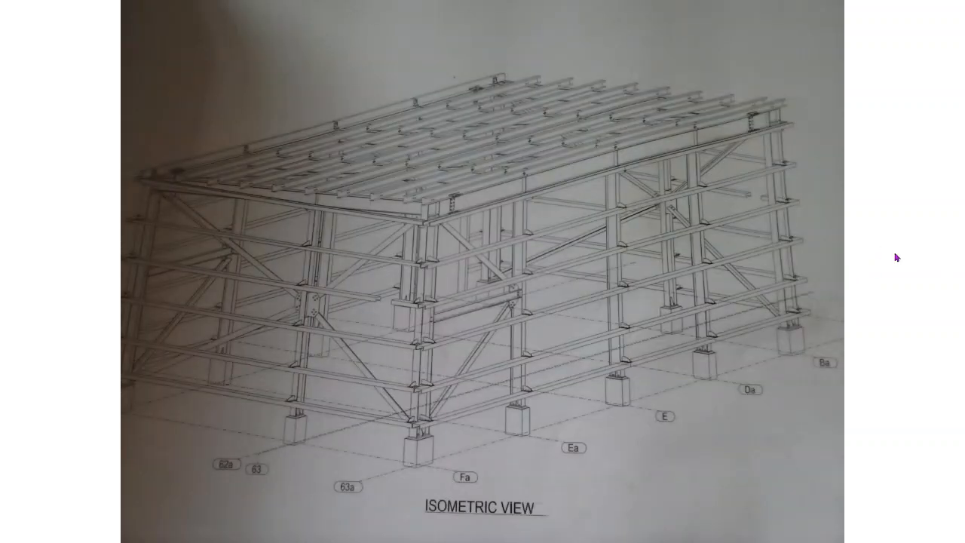
pyautogui.moveTo(27, 260)
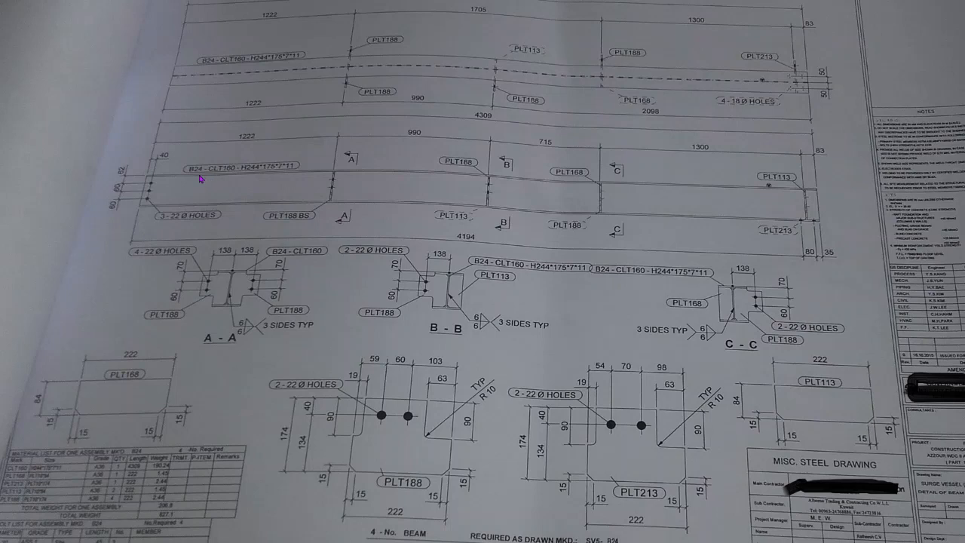
pyautogui.moveTo(205, 158)
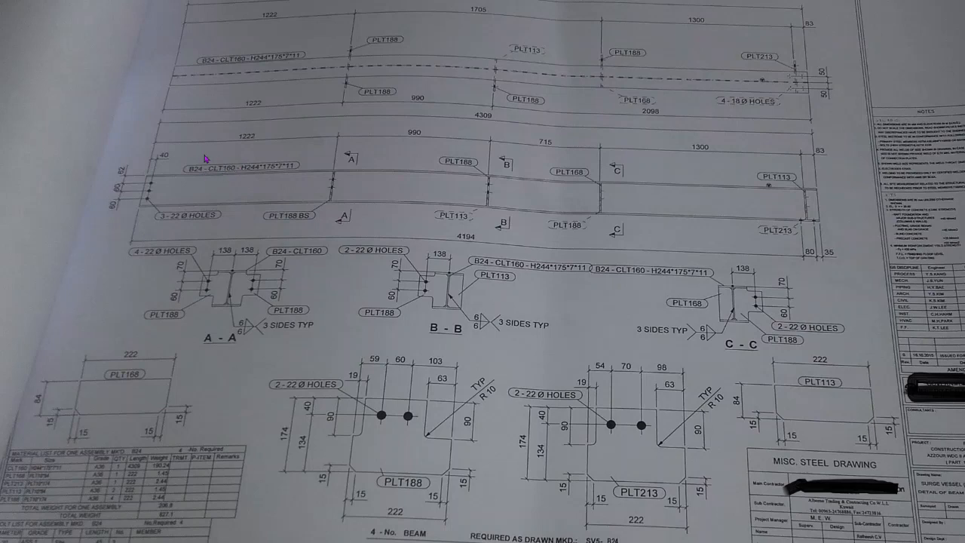
pyautogui.moveTo(262, 171)
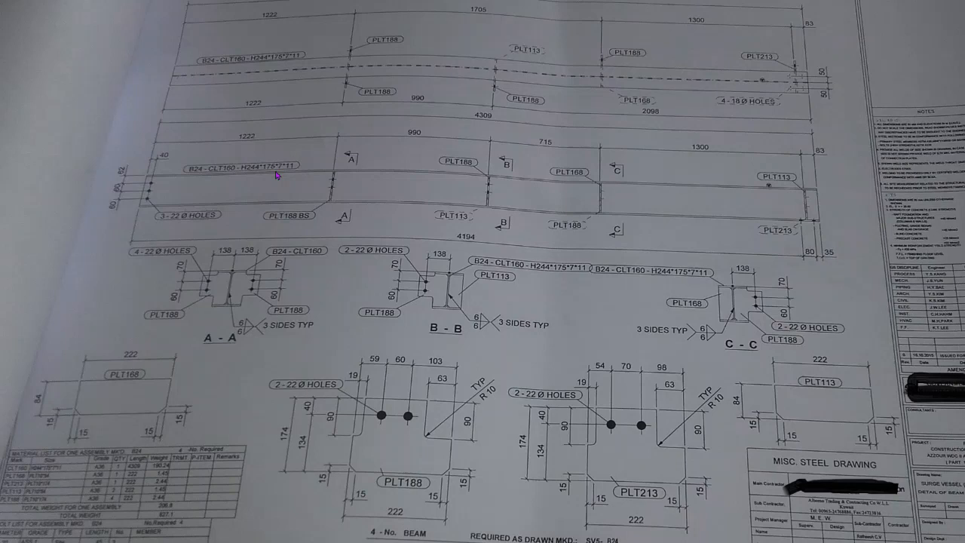
pyautogui.moveTo(334, 175)
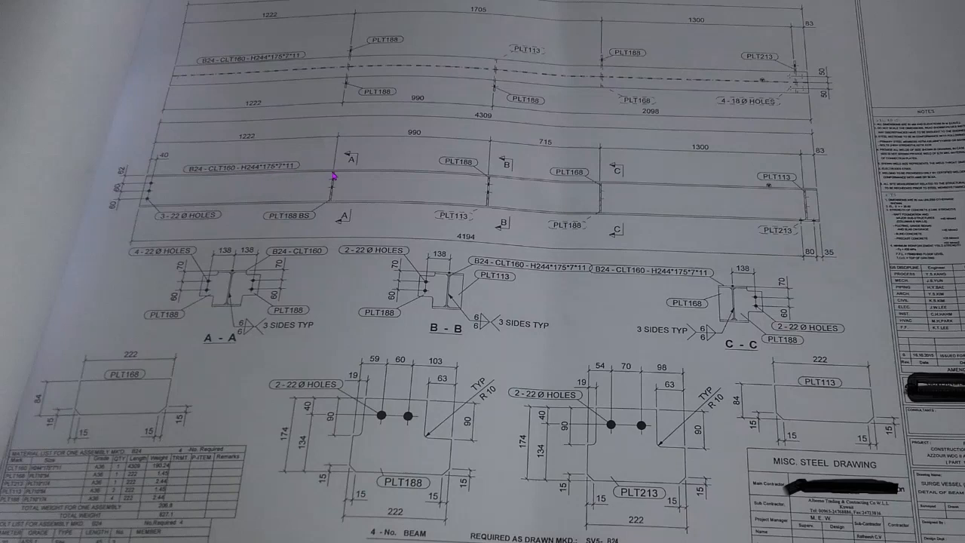
pyautogui.moveTo(431, 199)
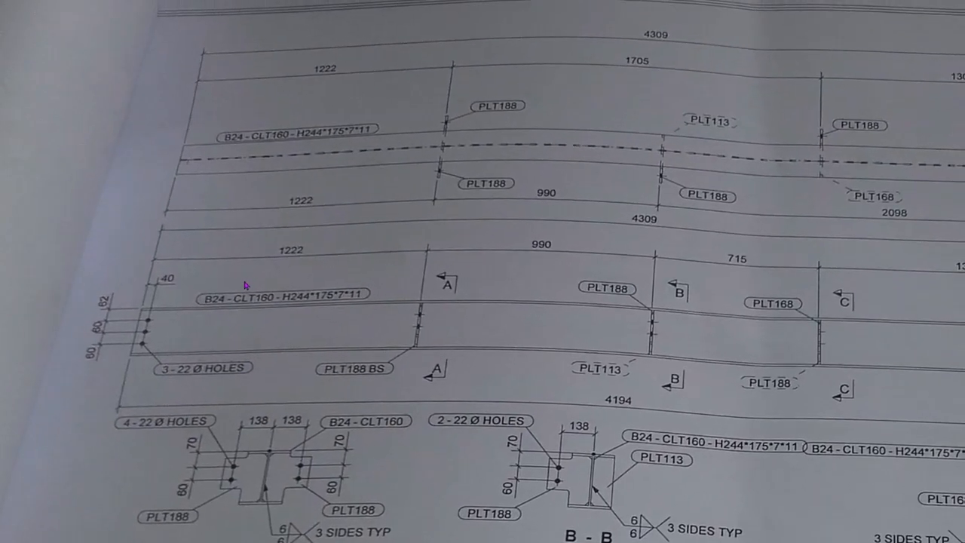
# Scroll down to sections A-A and B-B, the PLT188 plate detail and material list.
pyautogui.scroll(-3)
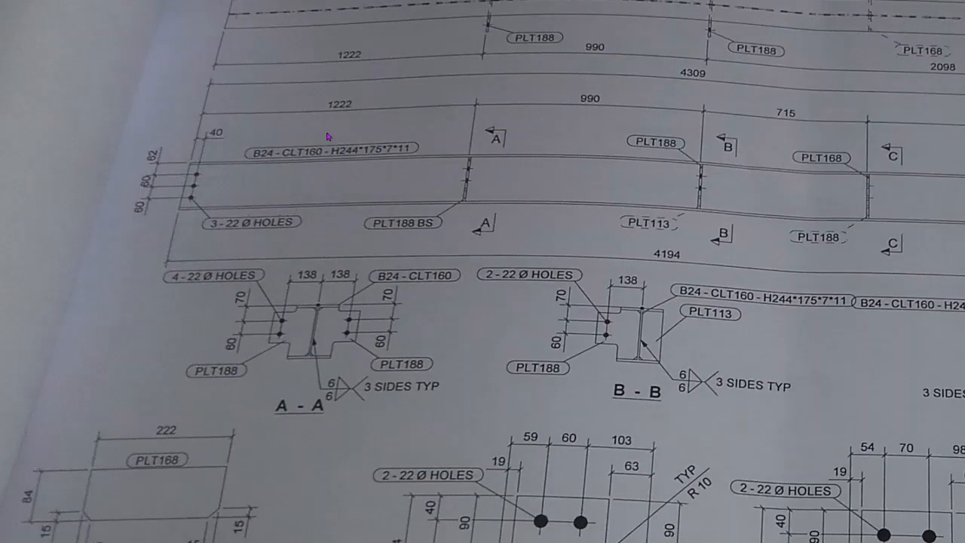
pyautogui.scroll(-3)
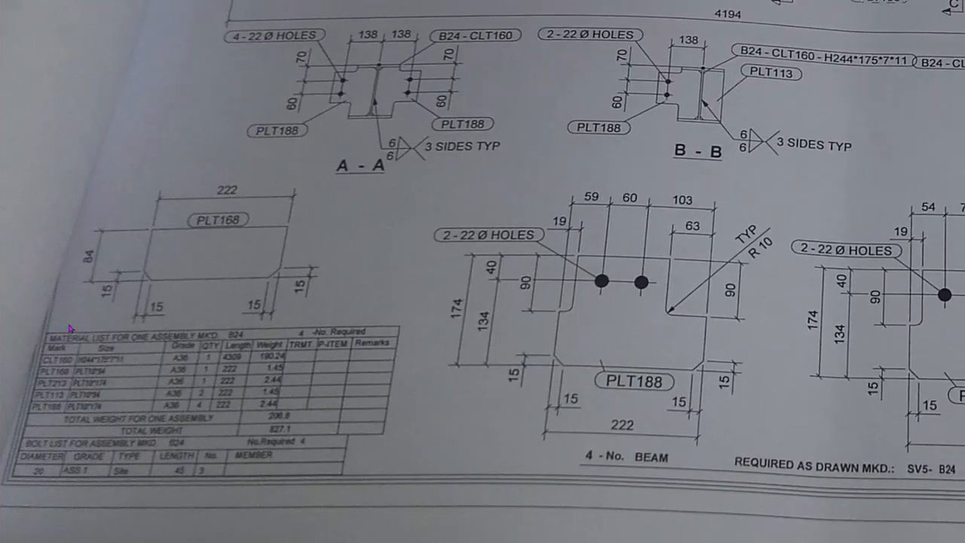
pyautogui.moveTo(106, 369)
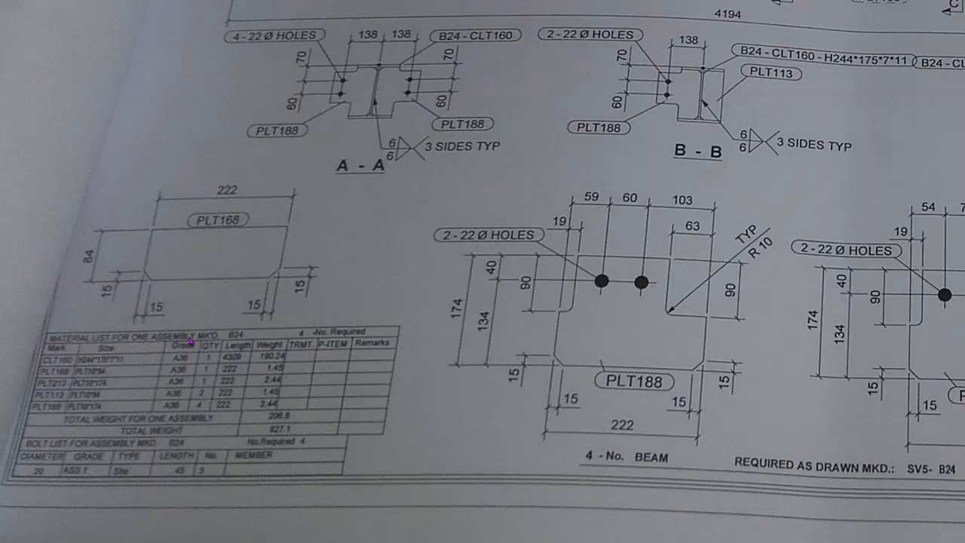
pyautogui.moveTo(186, 366)
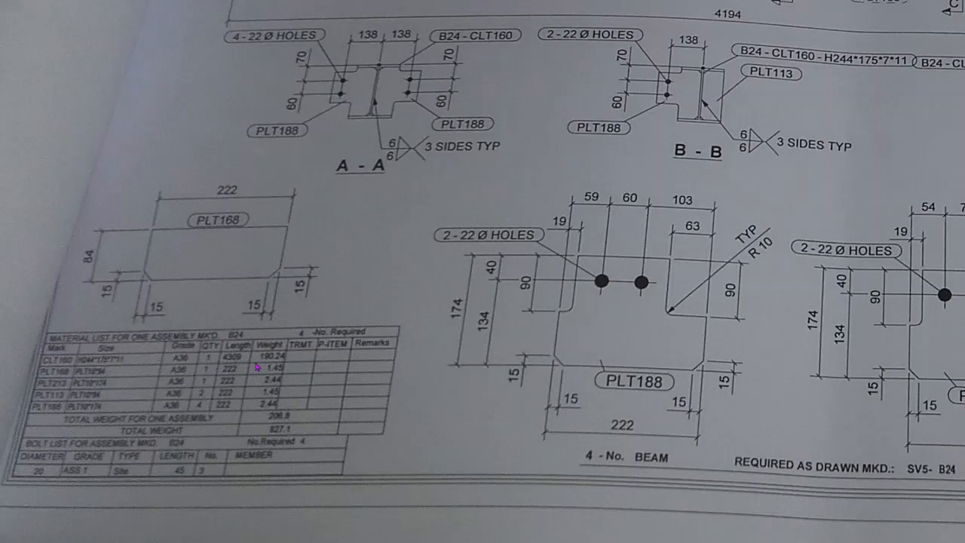
pyautogui.moveTo(466, 271)
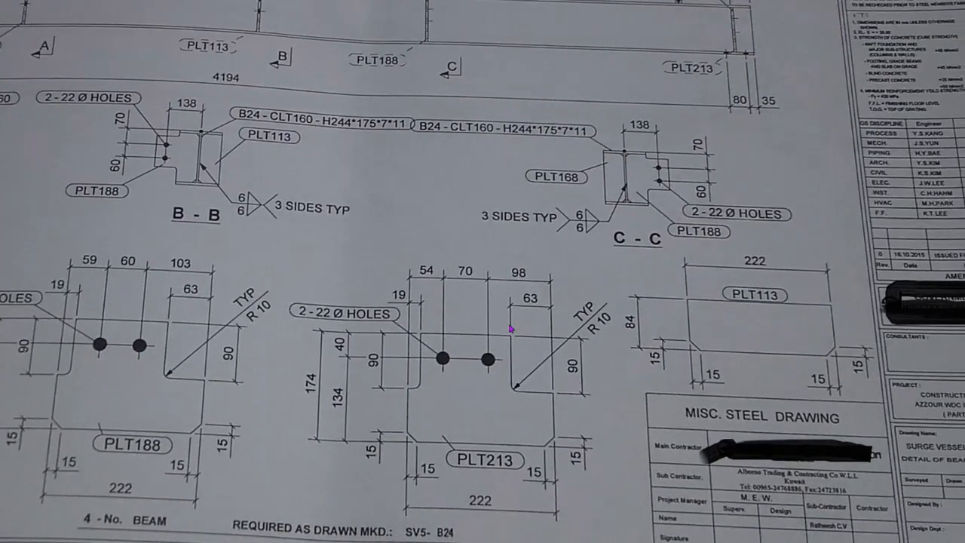
# Scroll to the beam elevations' right end with the 1300 span, PLT213 and notes.
pyautogui.scroll(-3)
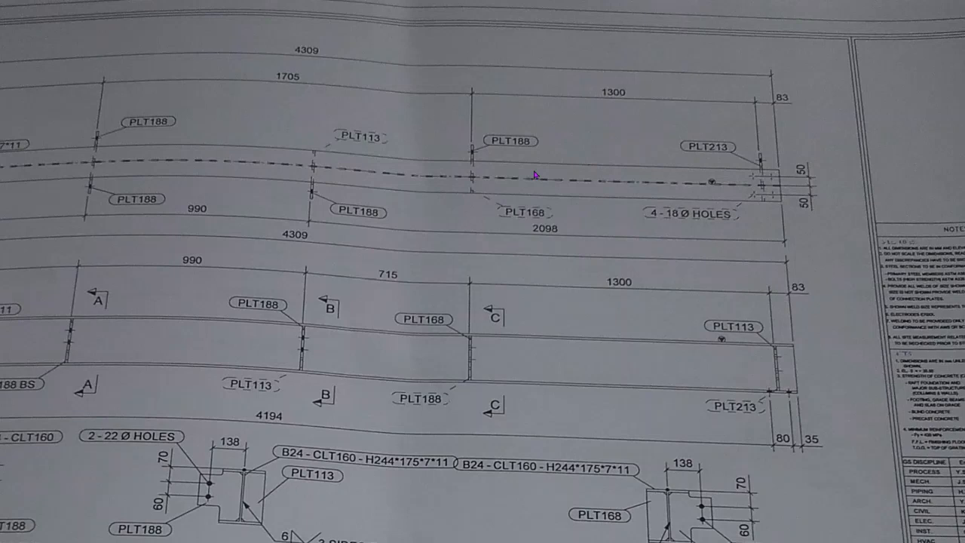
pyautogui.moveTo(482, 184)
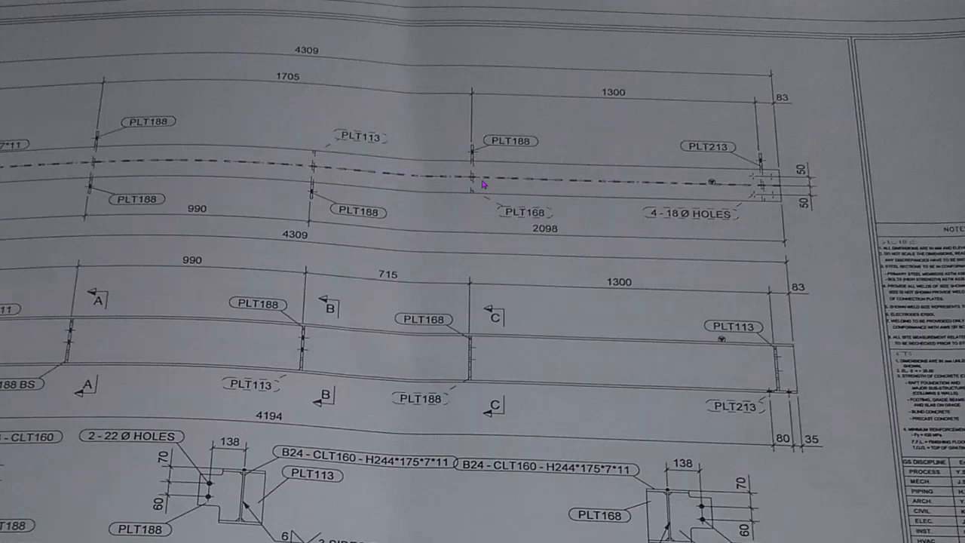
pyautogui.moveTo(761, 107)
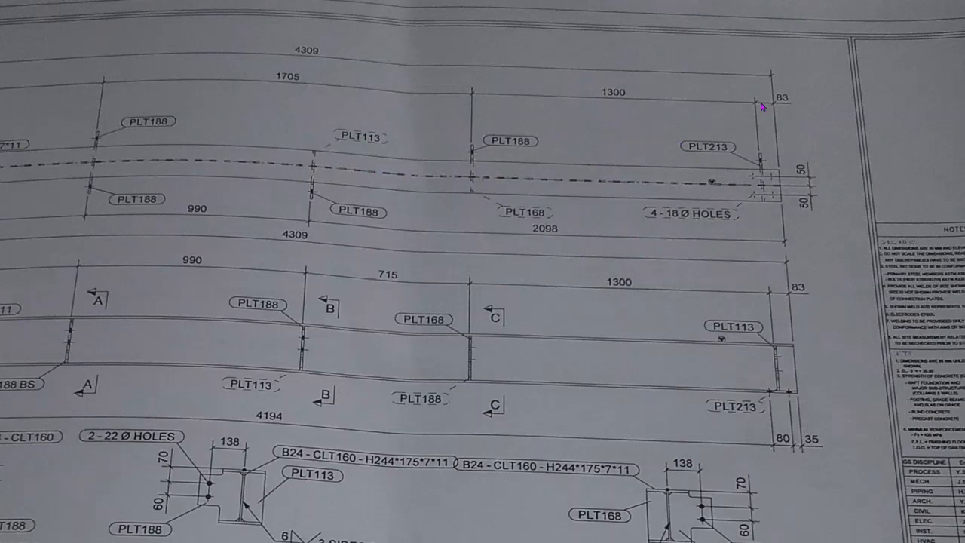
pyautogui.moveTo(768, 133)
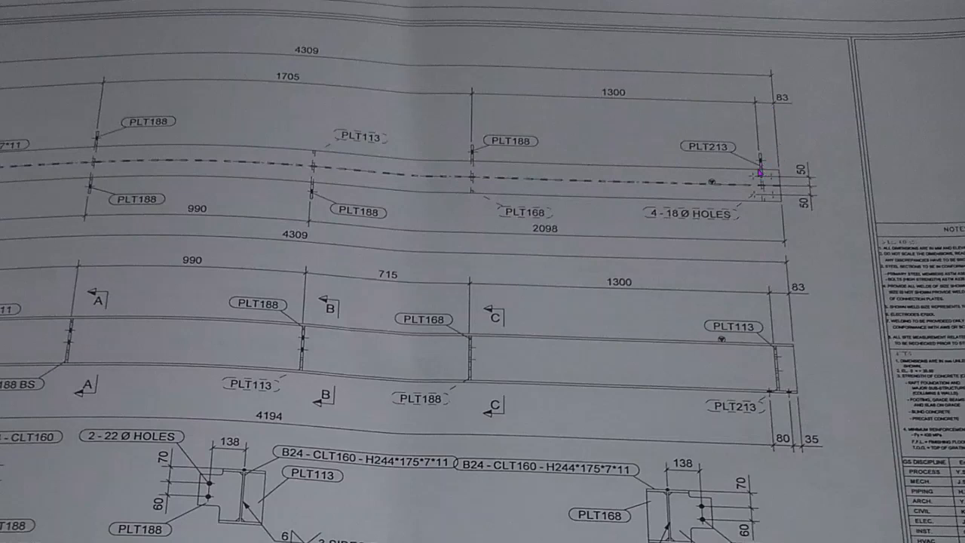
pyautogui.moveTo(754, 181)
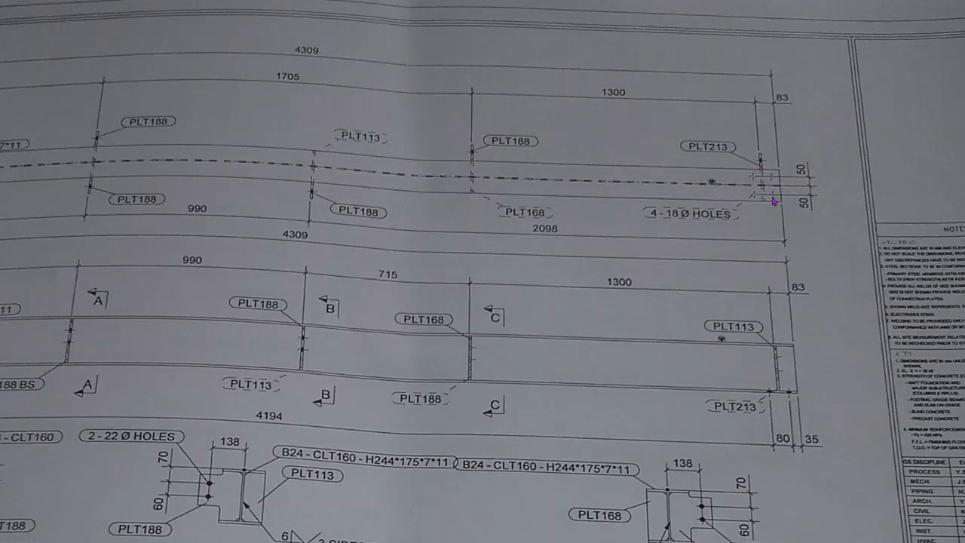
pyautogui.moveTo(680, 229)
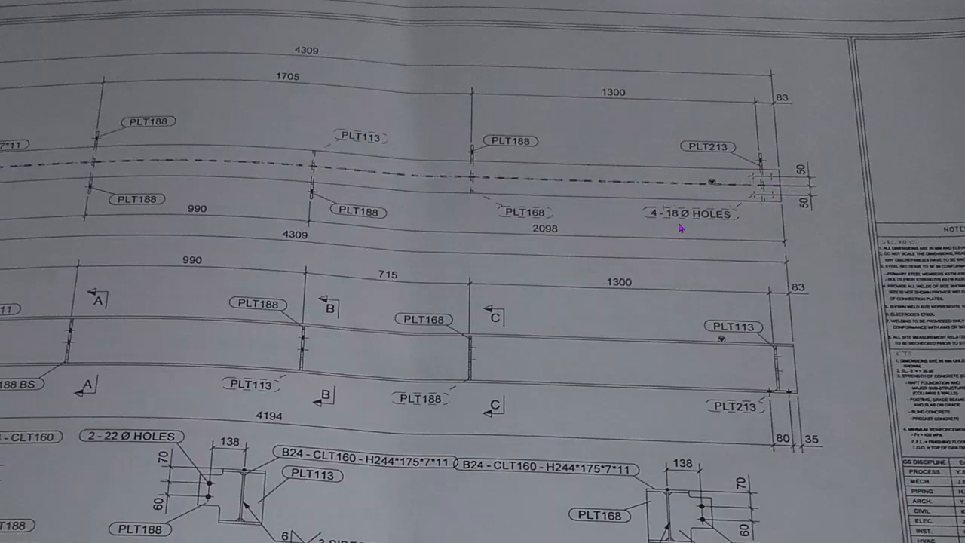
pyautogui.moveTo(727, 219)
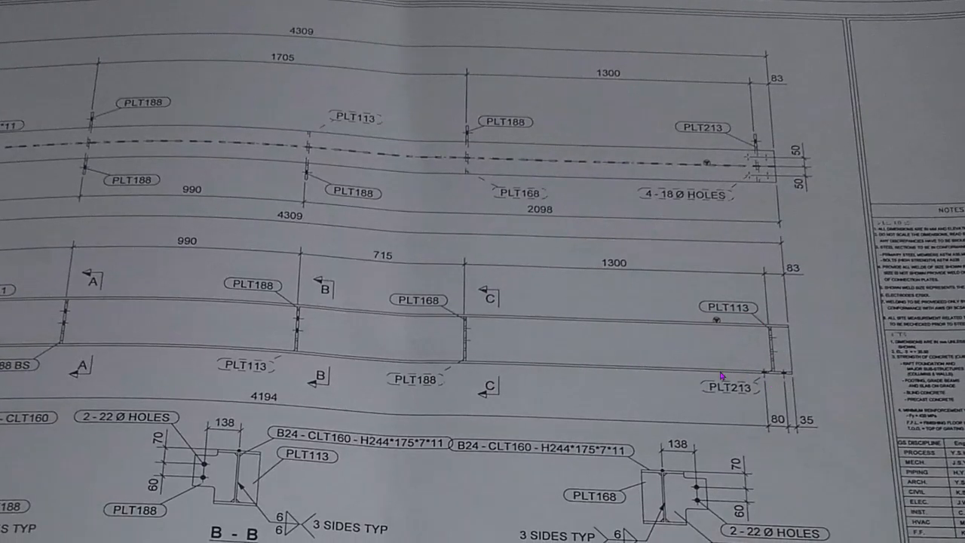
pyautogui.moveTo(792, 326)
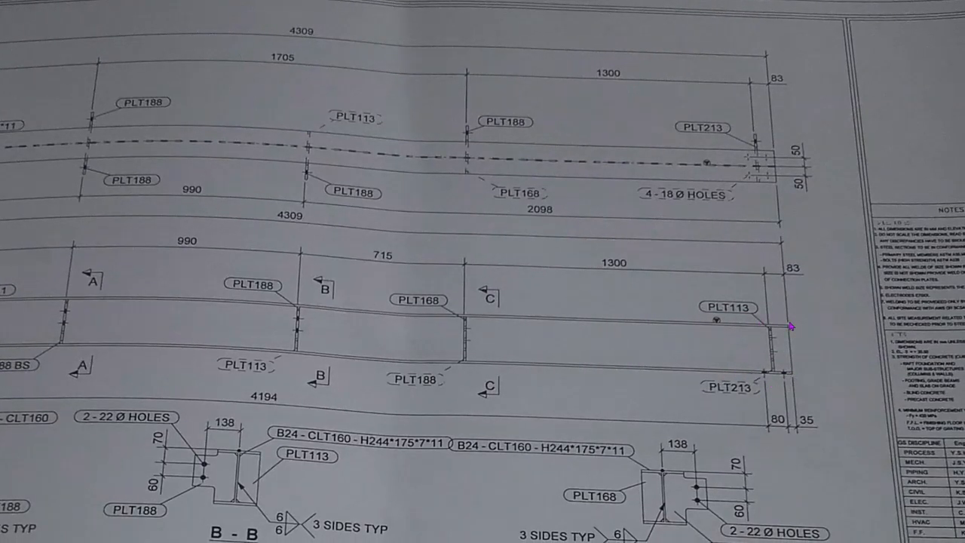
pyautogui.moveTo(716, 410)
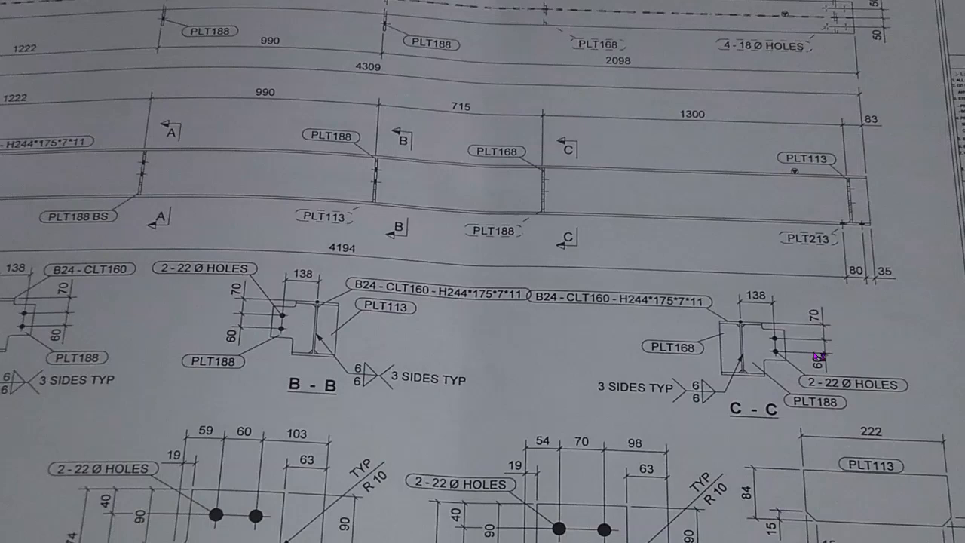
pyautogui.moveTo(772, 339)
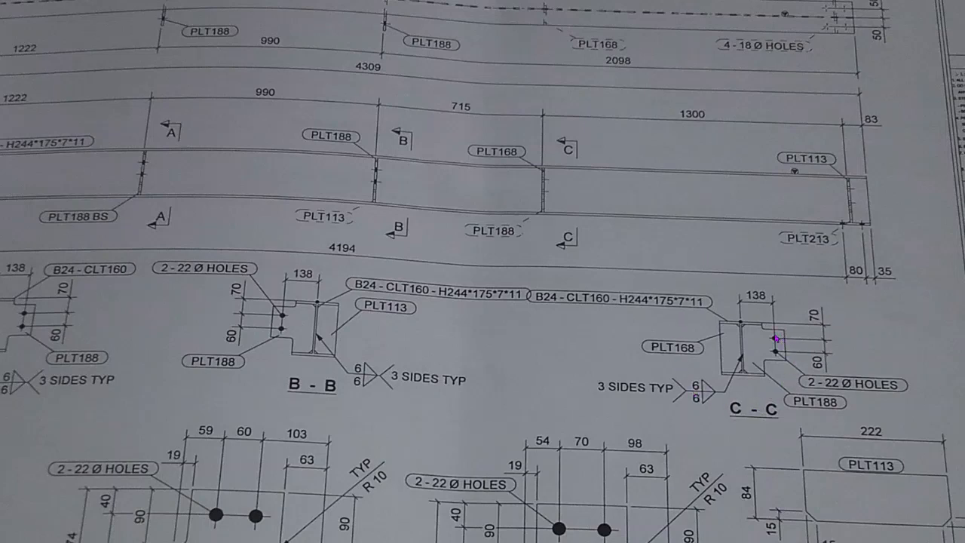
pyautogui.moveTo(721, 353)
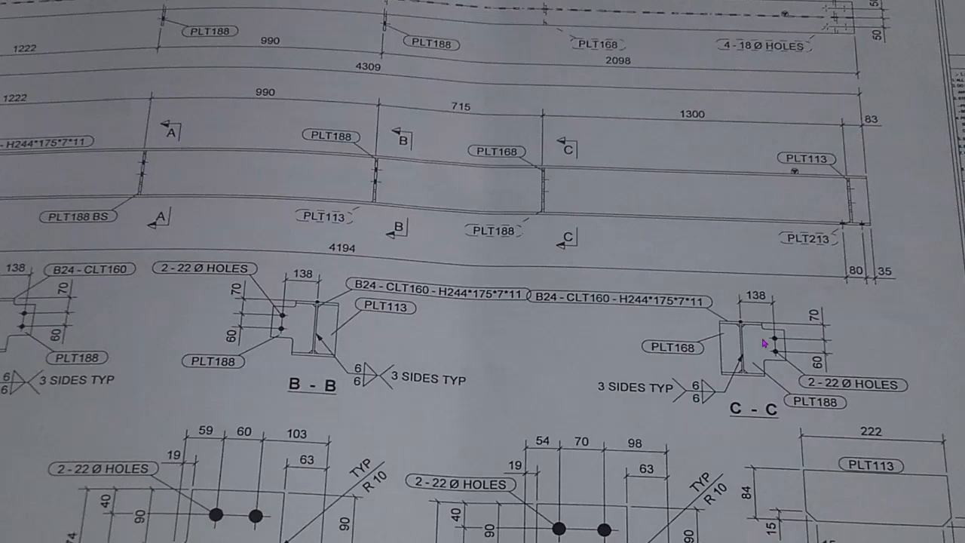
pyautogui.moveTo(736, 320)
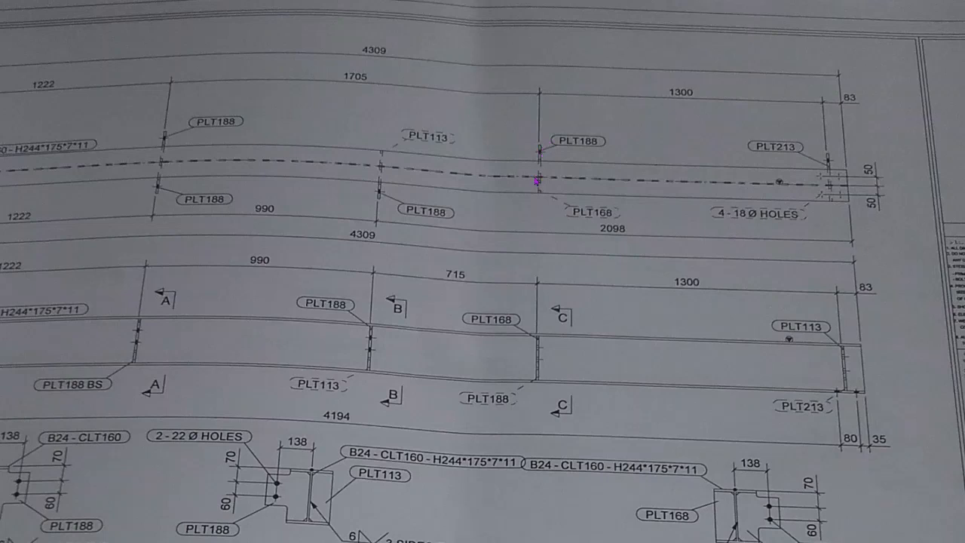
pyautogui.moveTo(552, 190)
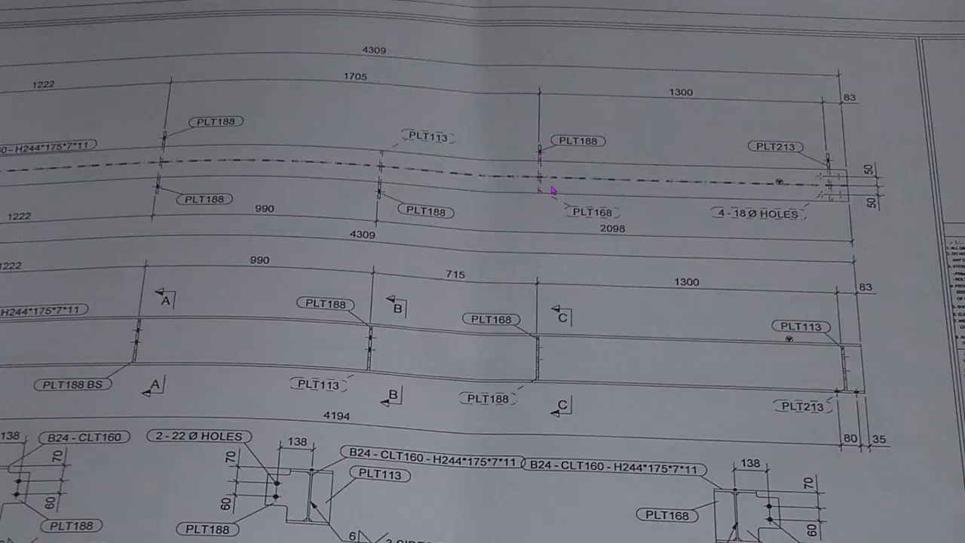
pyautogui.moveTo(591, 149)
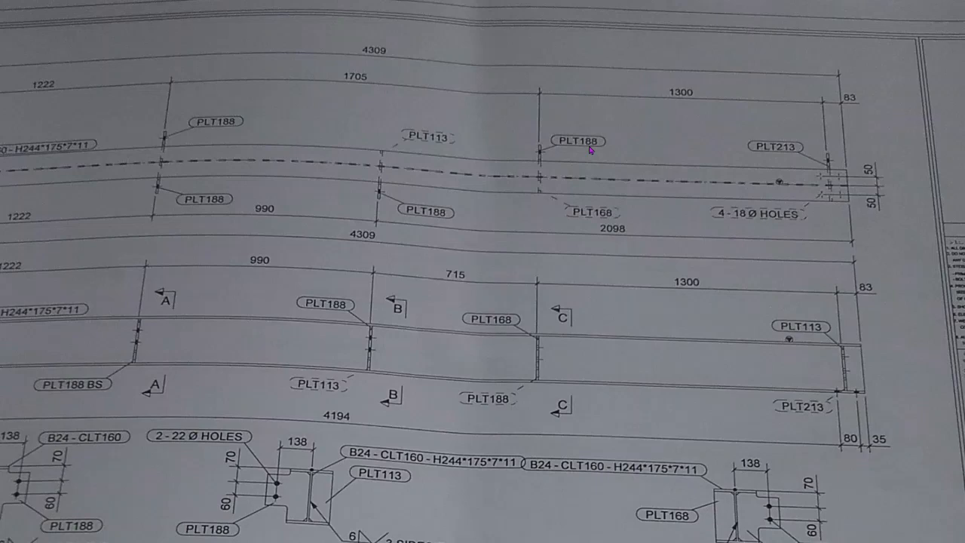
pyautogui.scroll(-3)
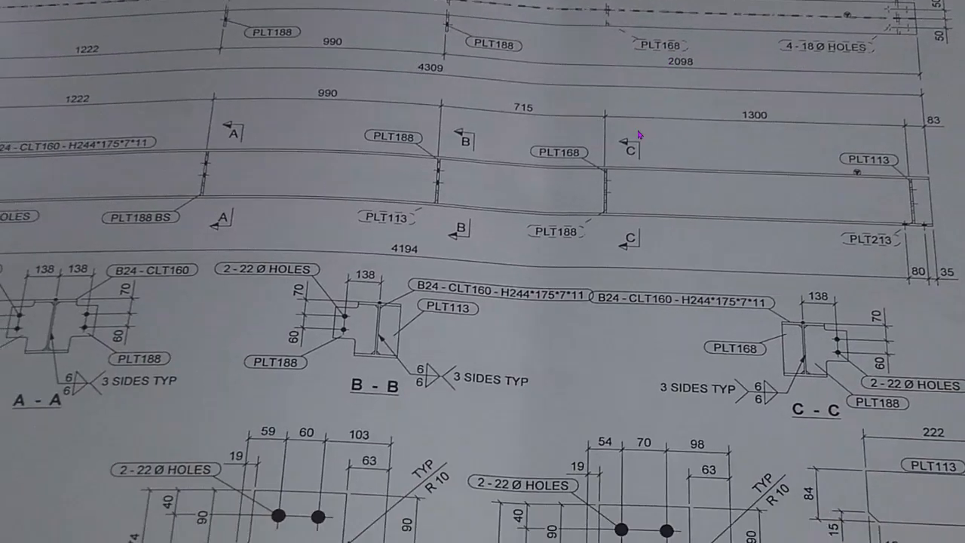
pyautogui.scroll(-3)
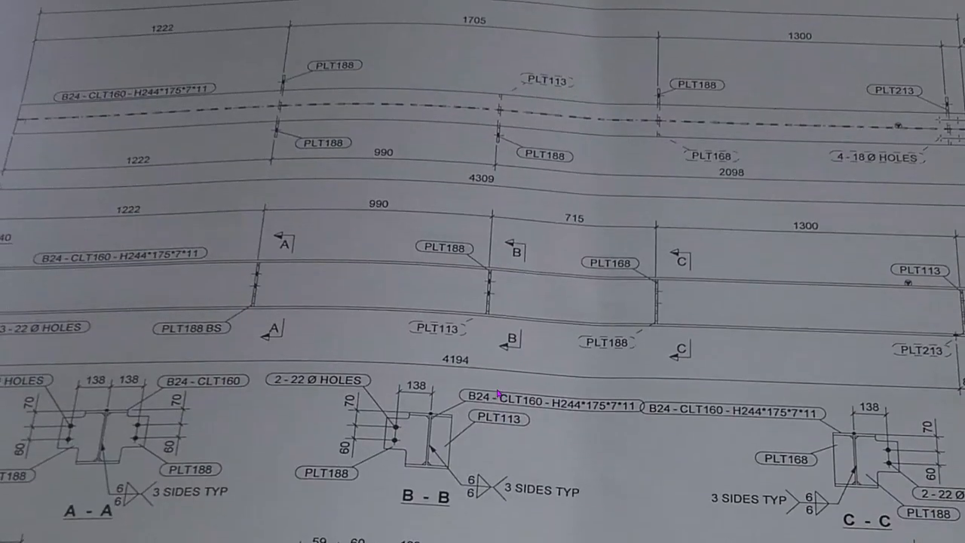
pyautogui.scroll(-3)
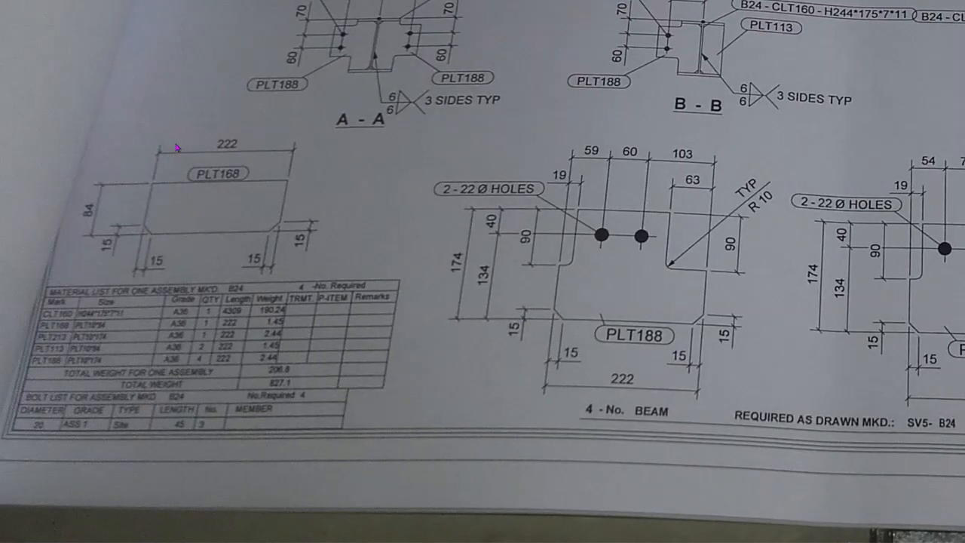
pyautogui.moveTo(299, 219)
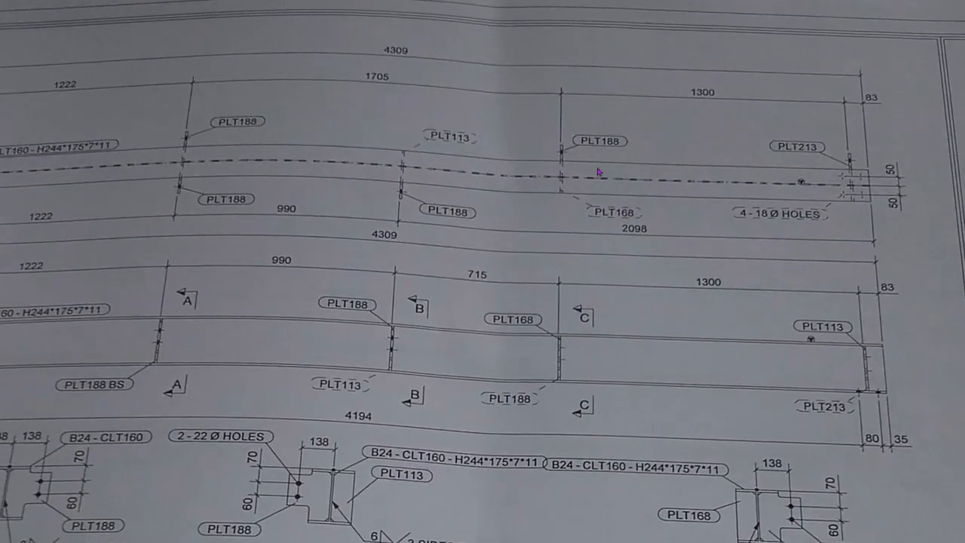
pyautogui.moveTo(828, 160)
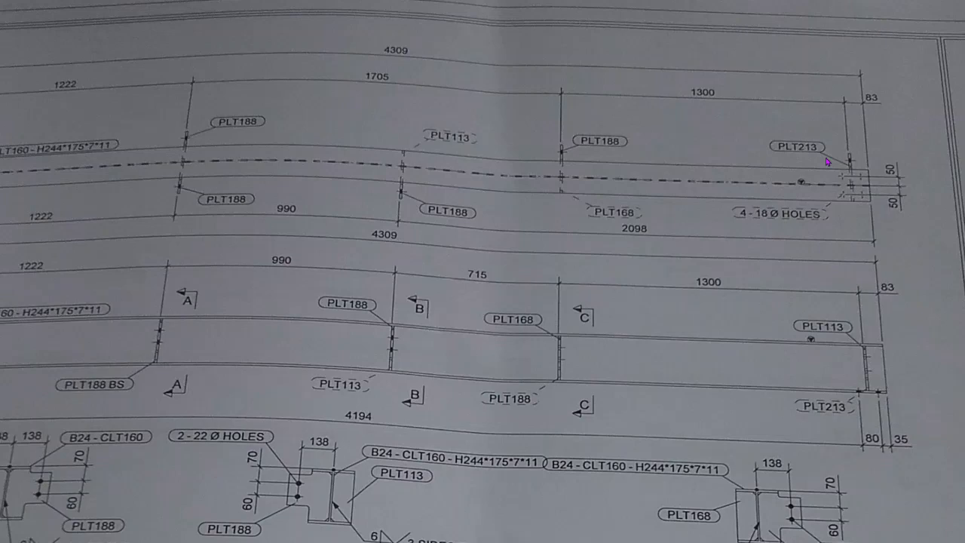
pyautogui.moveTo(790, 153)
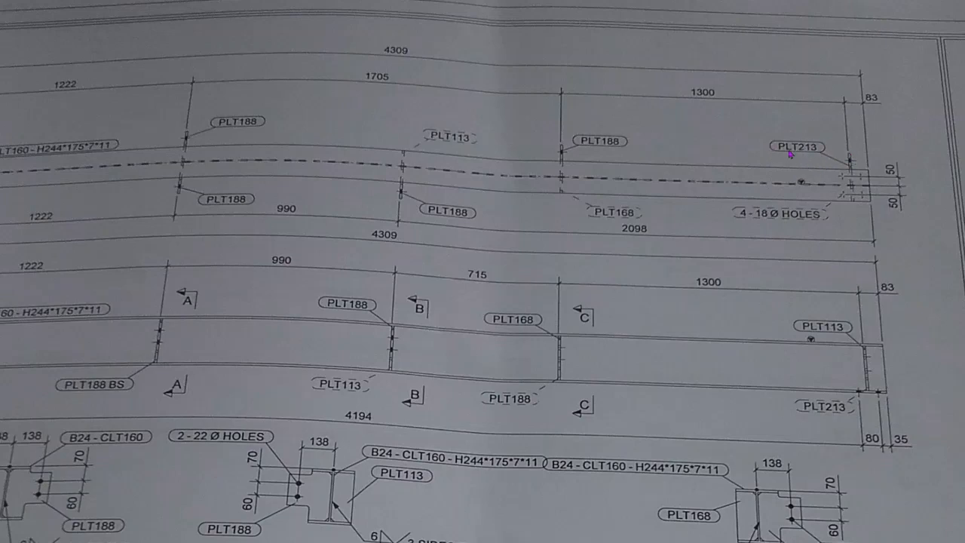
pyautogui.scroll(-3)
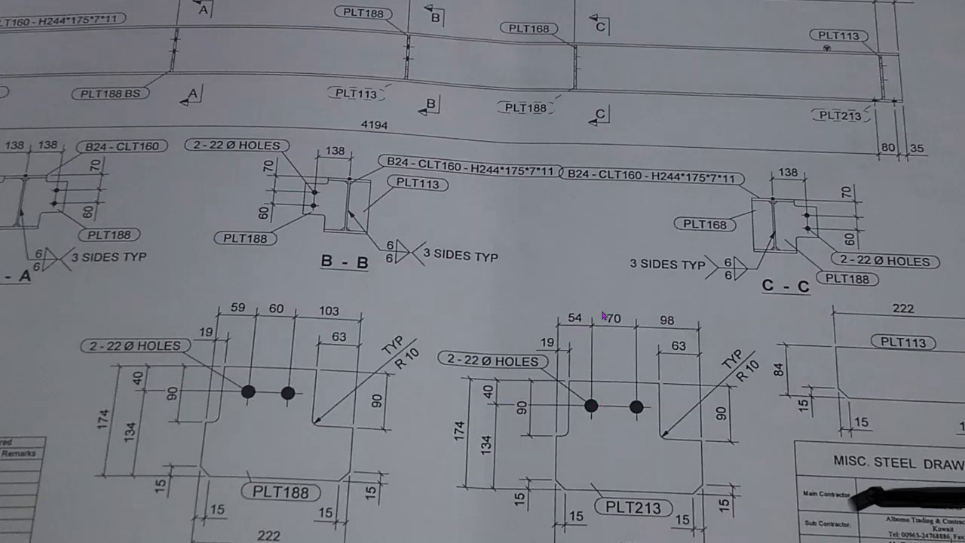
pyautogui.moveTo(604, 419)
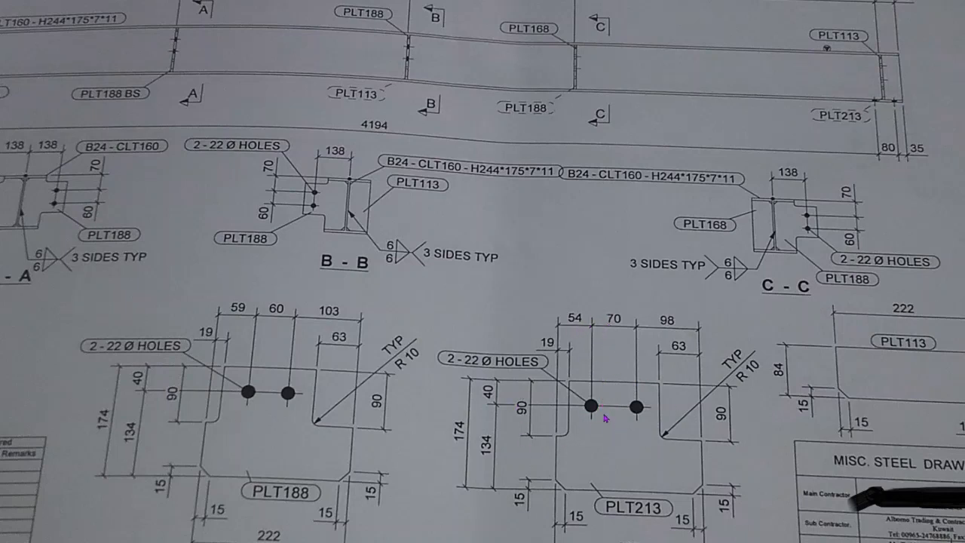
pyautogui.moveTo(279, 344)
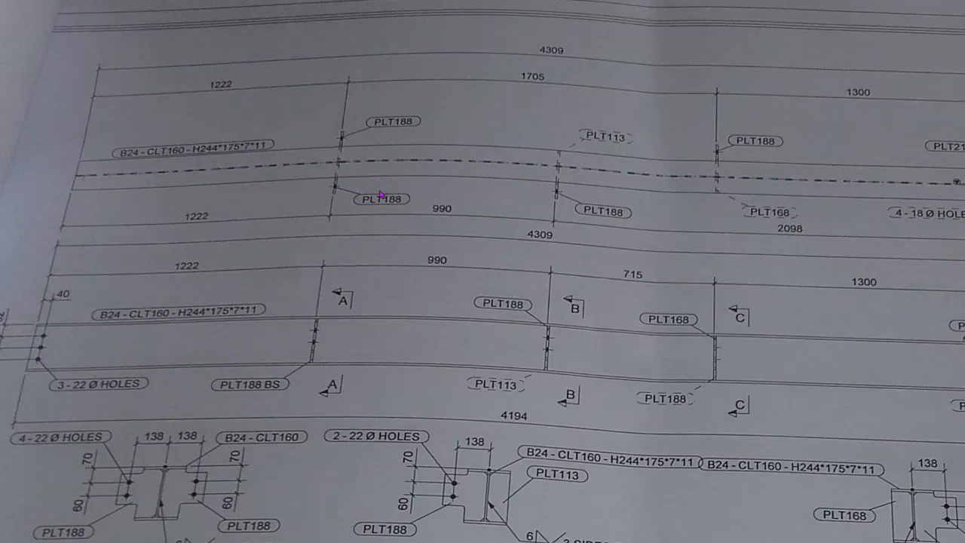
pyautogui.moveTo(220, 91)
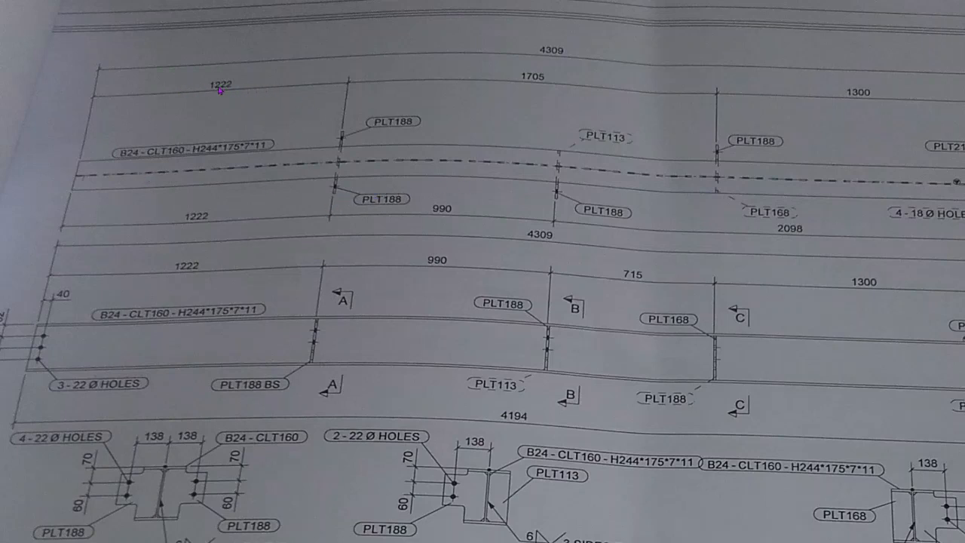
pyautogui.moveTo(347, 91)
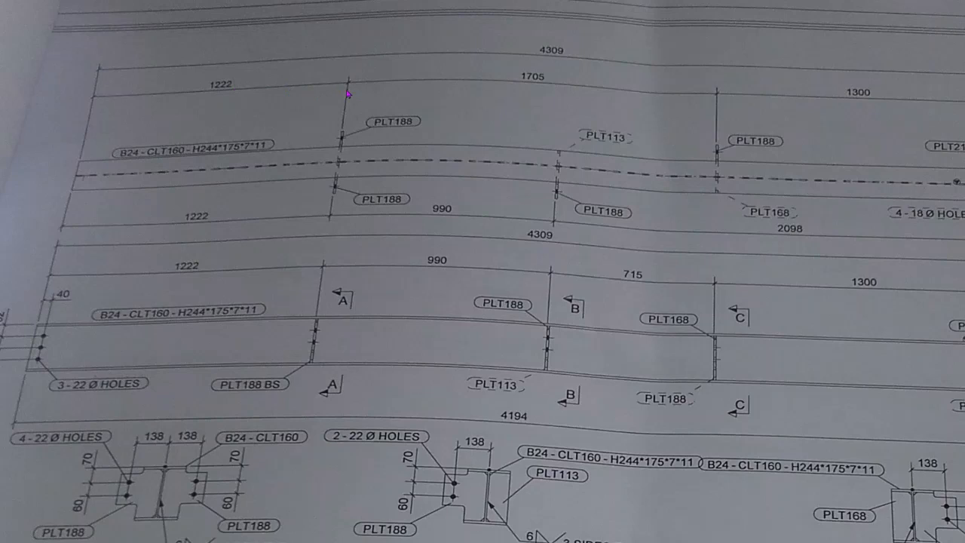
pyautogui.moveTo(551, 88)
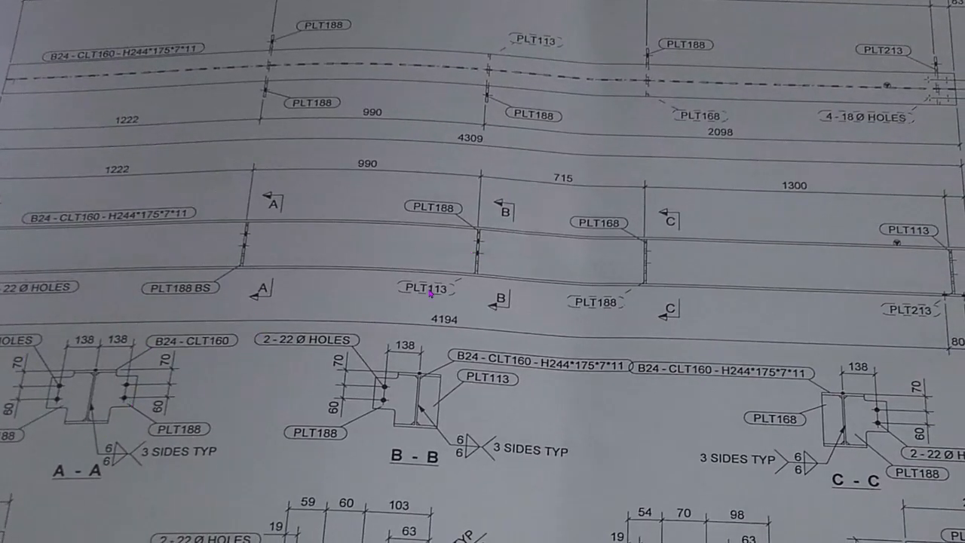
pyautogui.scroll(-3)
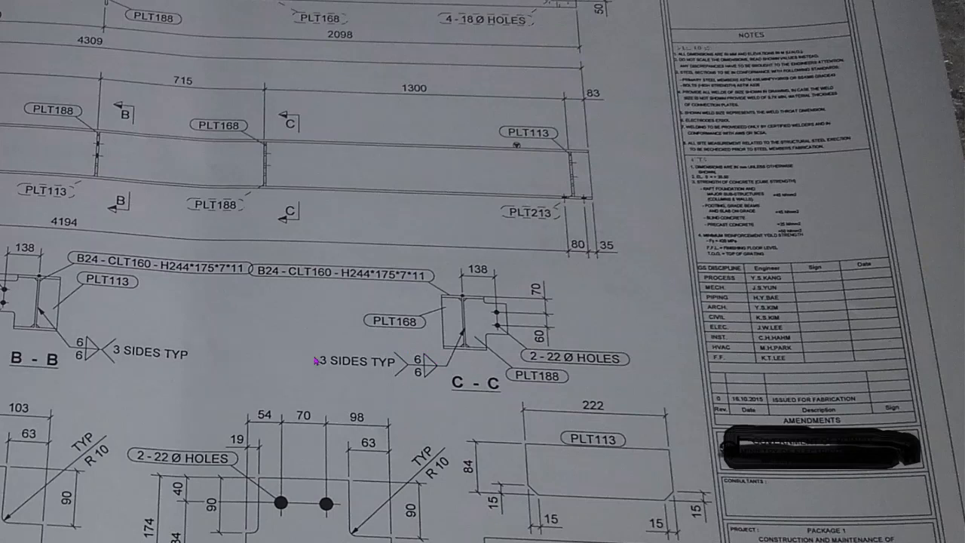
pyautogui.moveTo(534, 355)
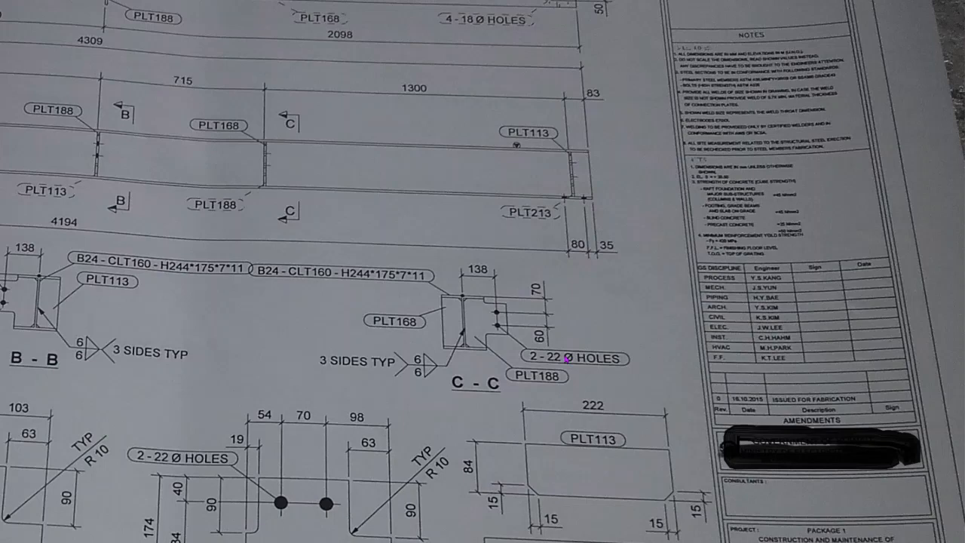
pyautogui.scroll(-3)
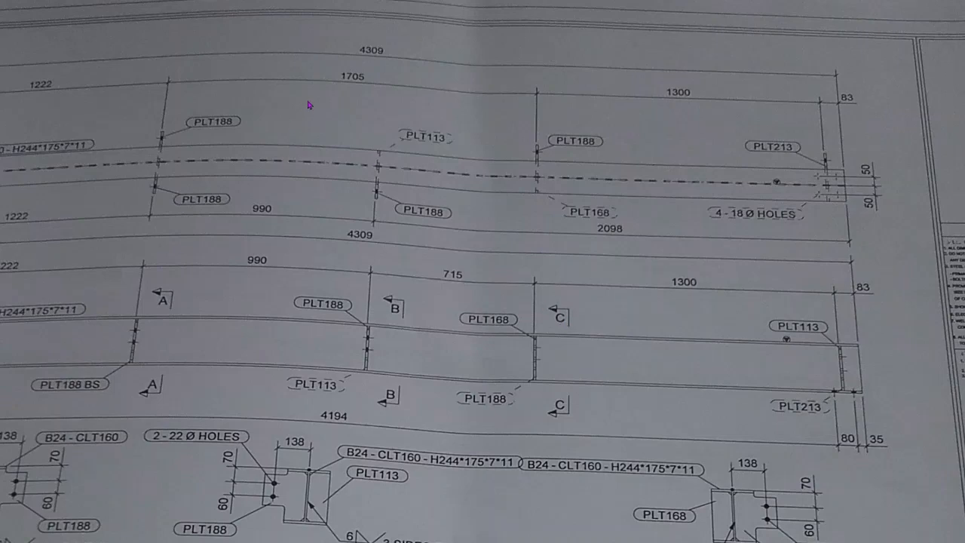
pyautogui.moveTo(480, 84)
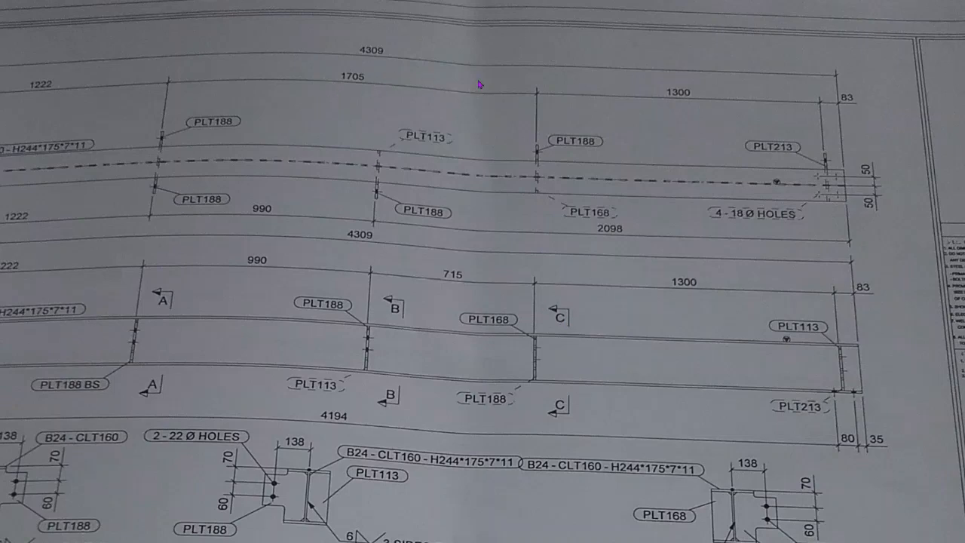
pyautogui.scroll(-3)
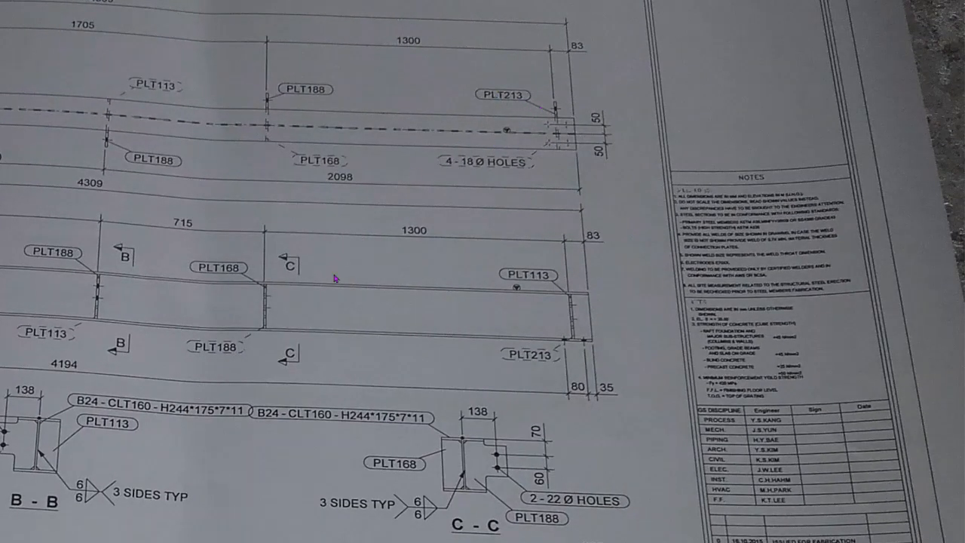
pyautogui.scroll(-3)
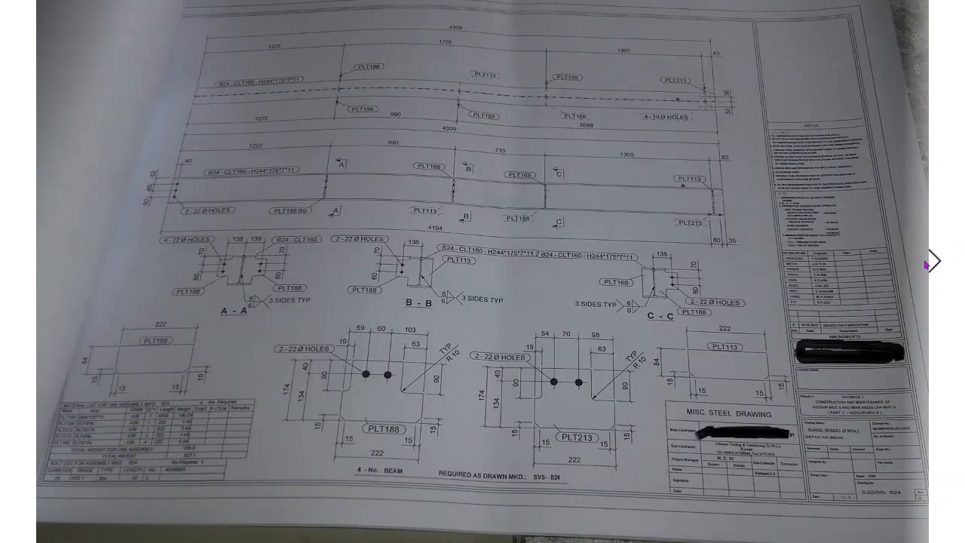
# Step through the fabricated beam photo, back to the drawing sheet, then on to the isometric view.
pyautogui.click(935, 262)
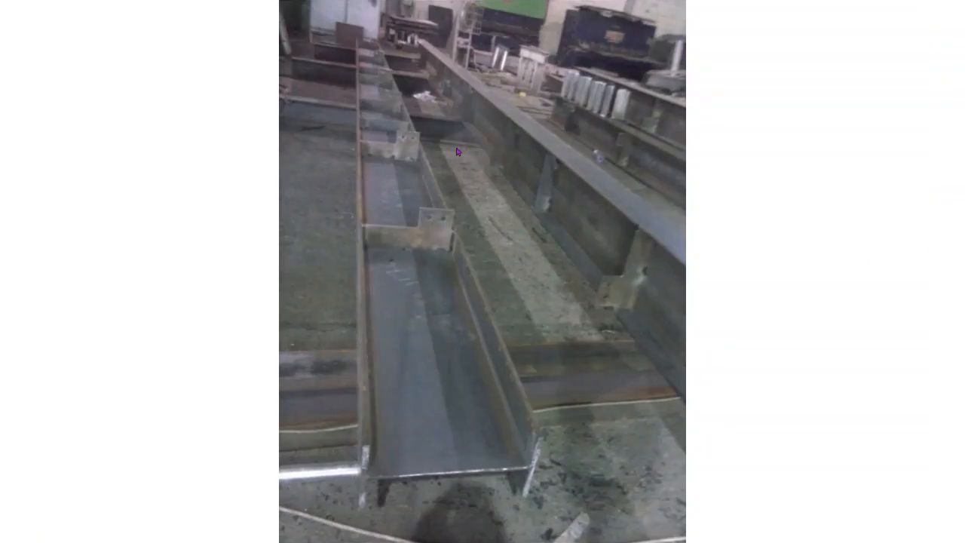
pyautogui.moveTo(422, 380)
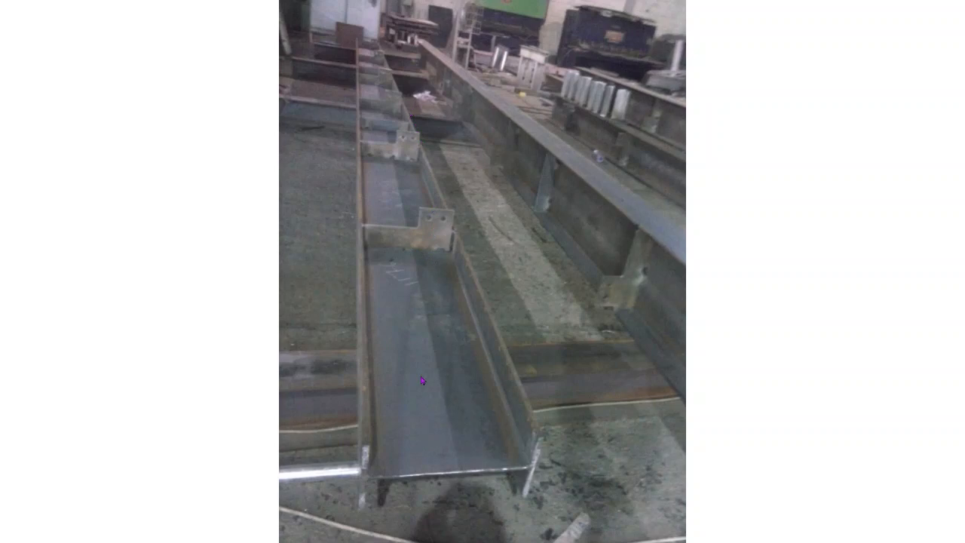
pyautogui.moveTo(440, 247)
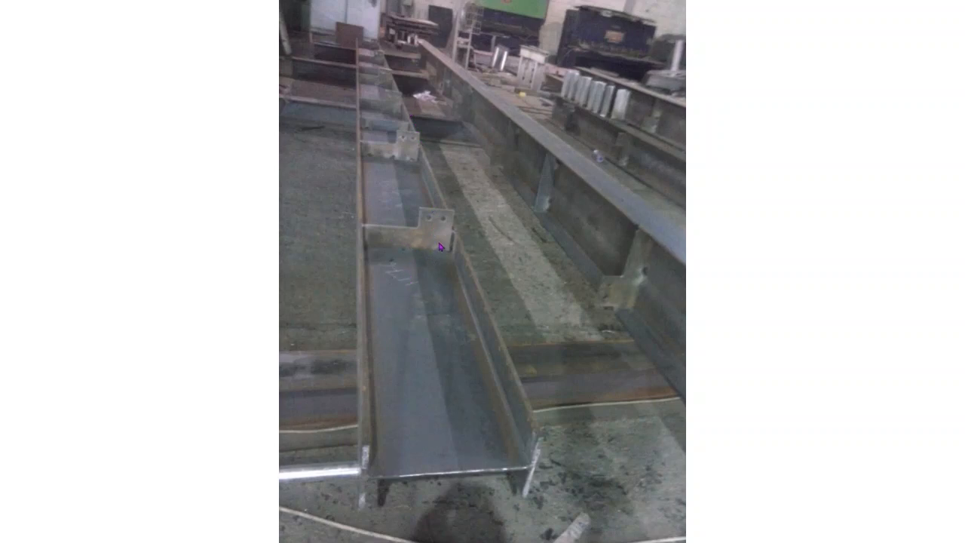
pyautogui.moveTo(398, 232)
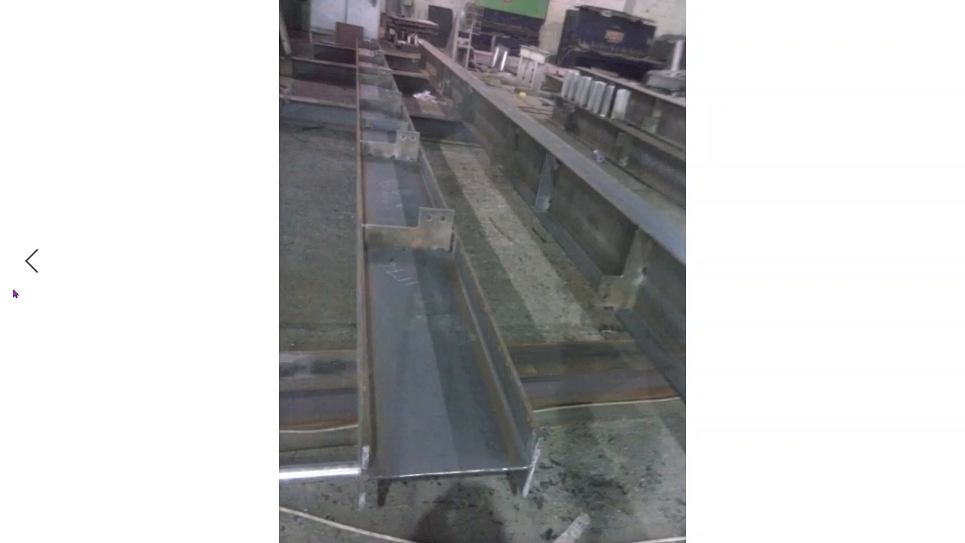
pyautogui.click(30, 260)
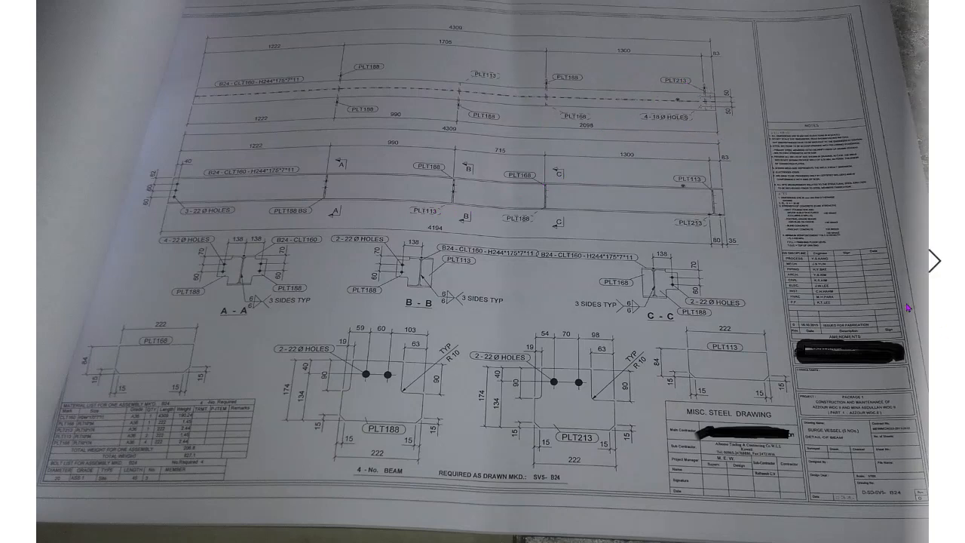
pyautogui.click(932, 261)
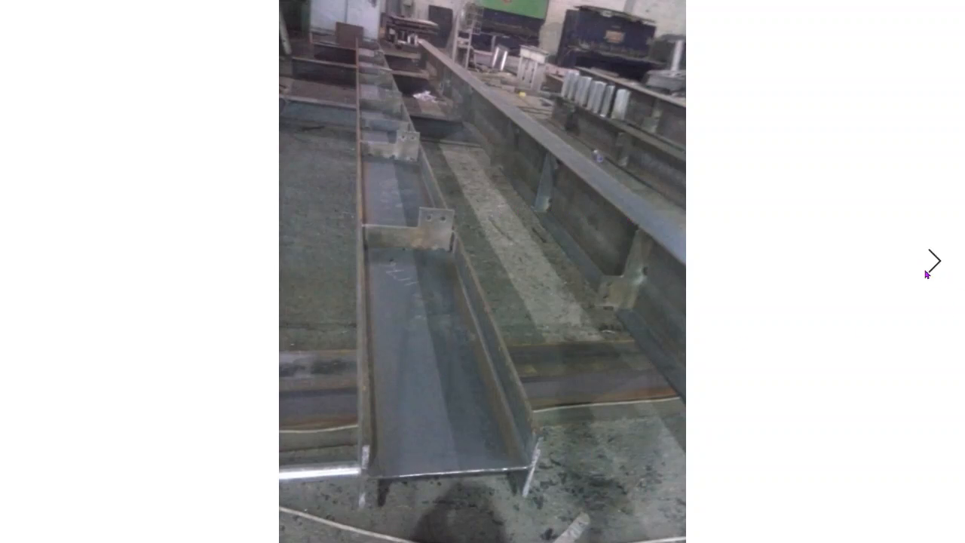
pyautogui.click(933, 259)
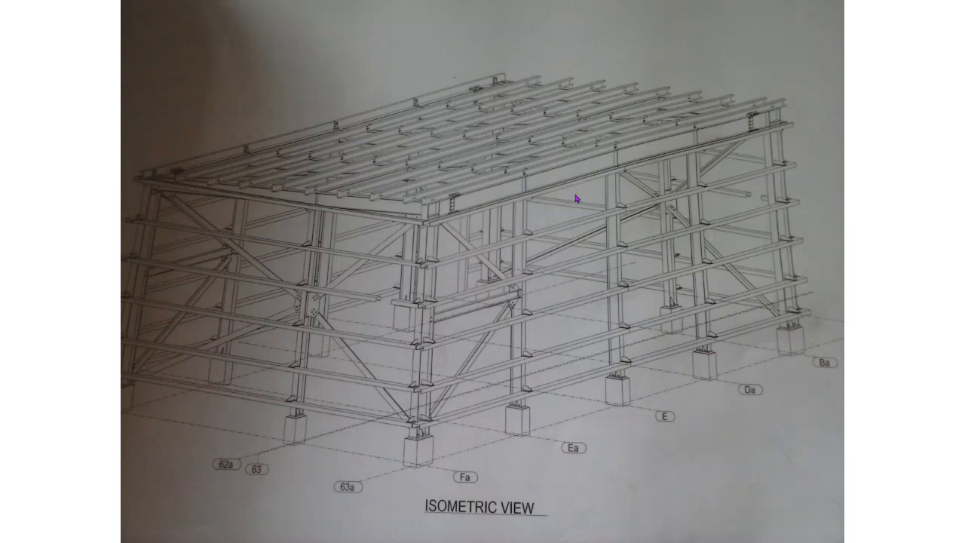
pyautogui.moveTo(657, 147)
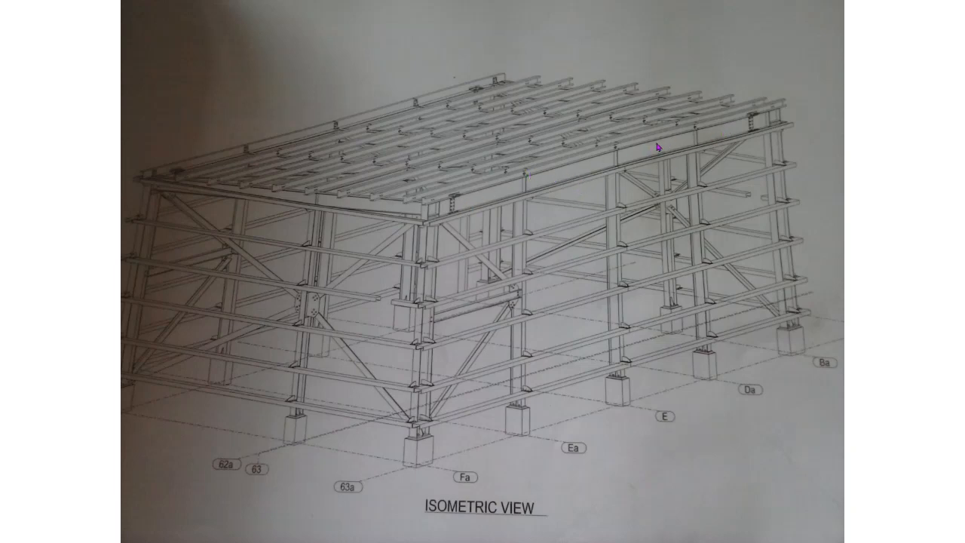